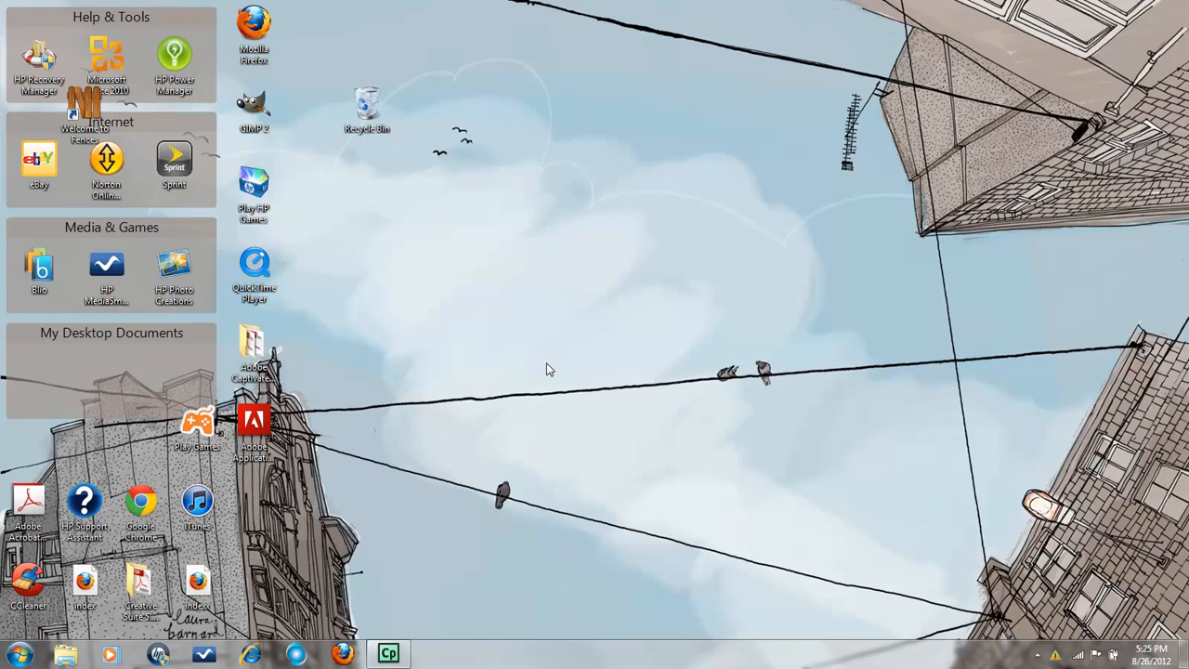
mouse_move(387, 610)
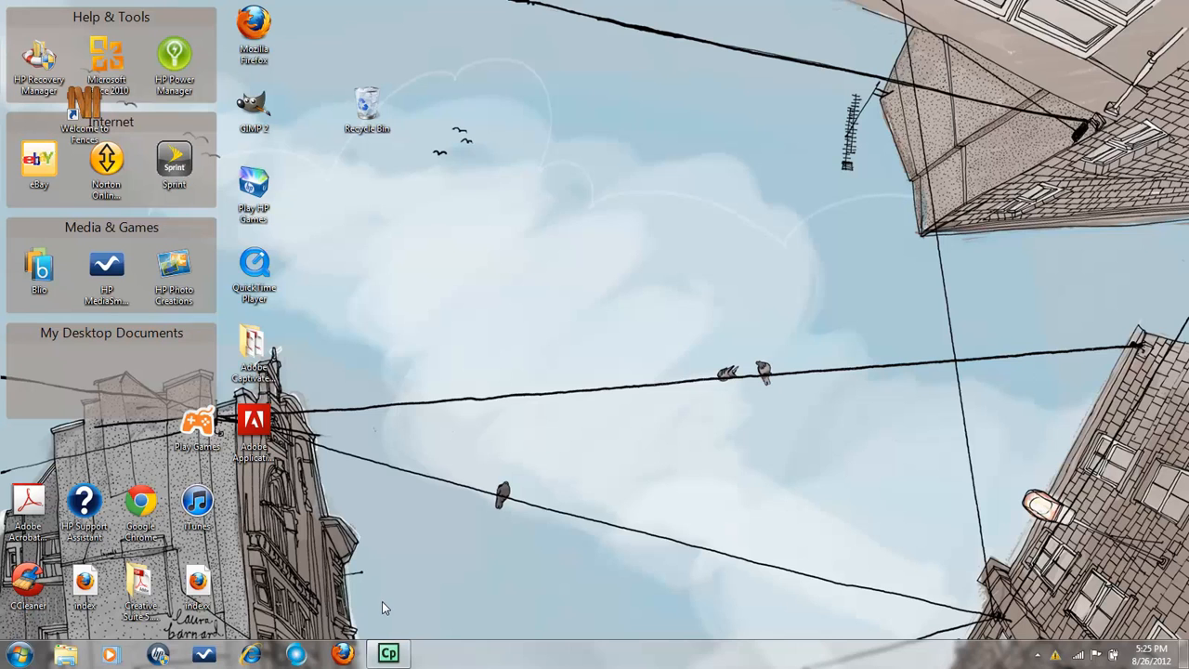
Launch Adobe Media Encoder CS6 to its main window with an empty queue.
click(17, 654)
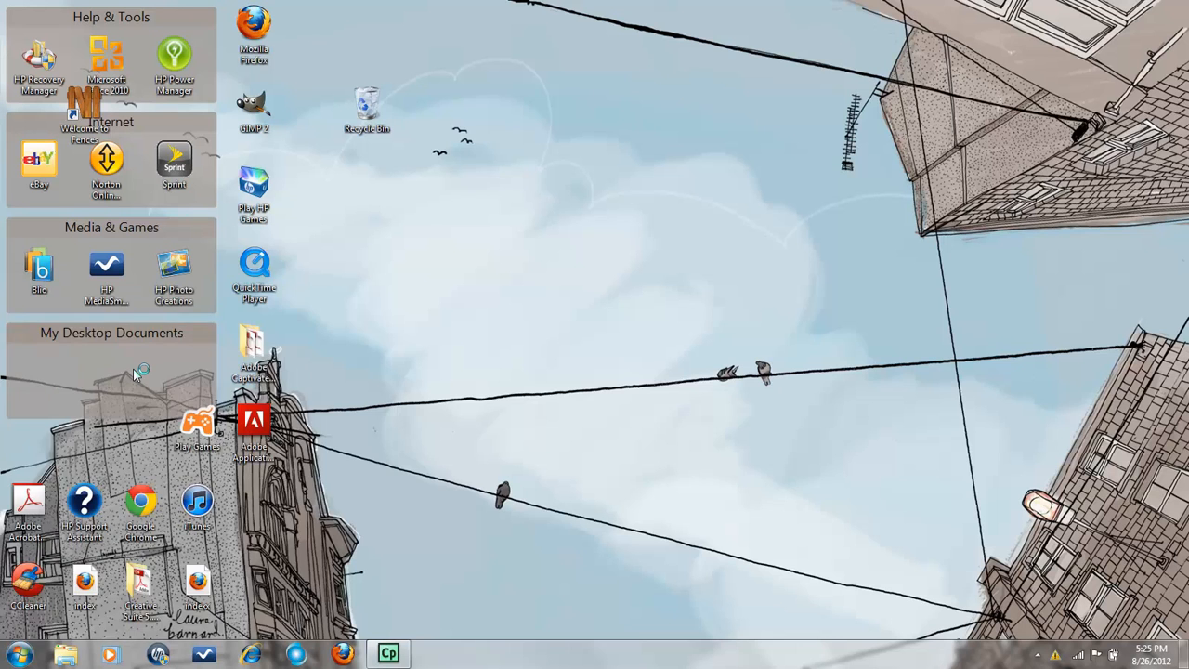
mouse_move(453, 344)
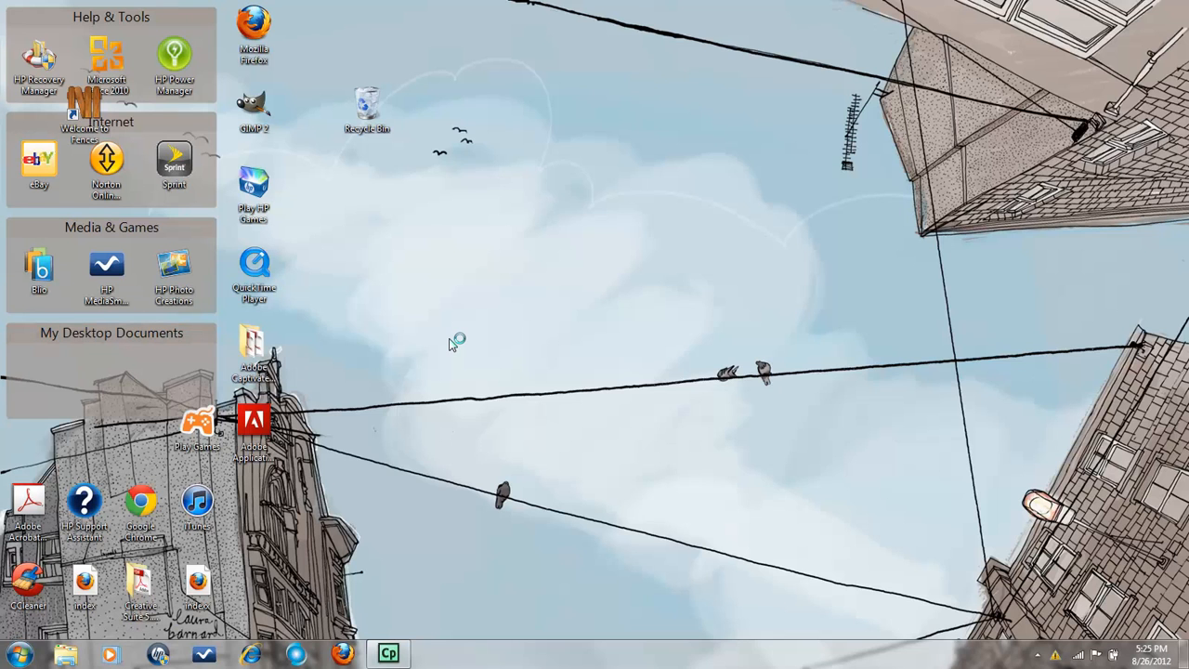
mouse_move(450, 344)
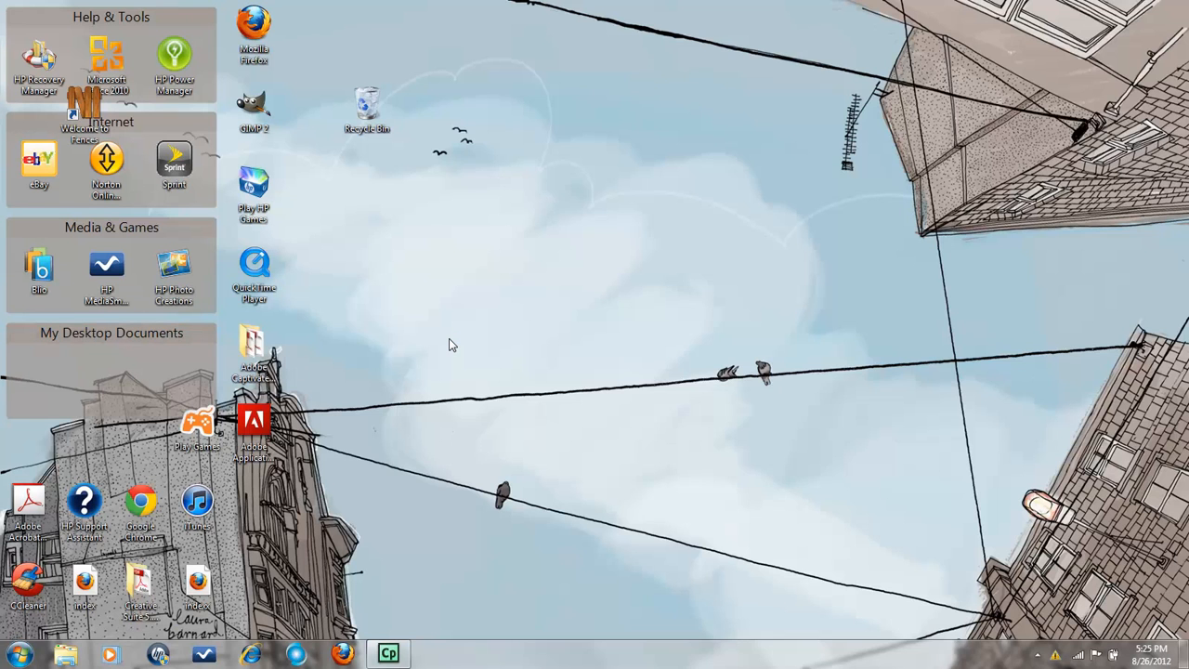
mouse_move(381, 622)
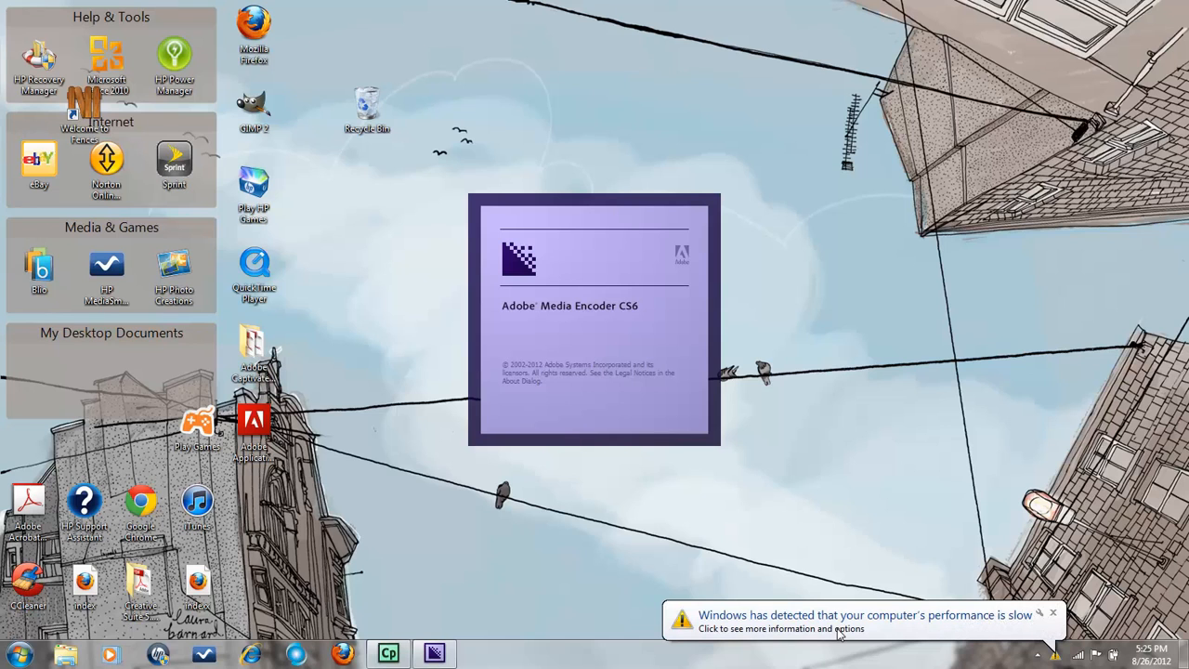
mouse_move(944, 296)
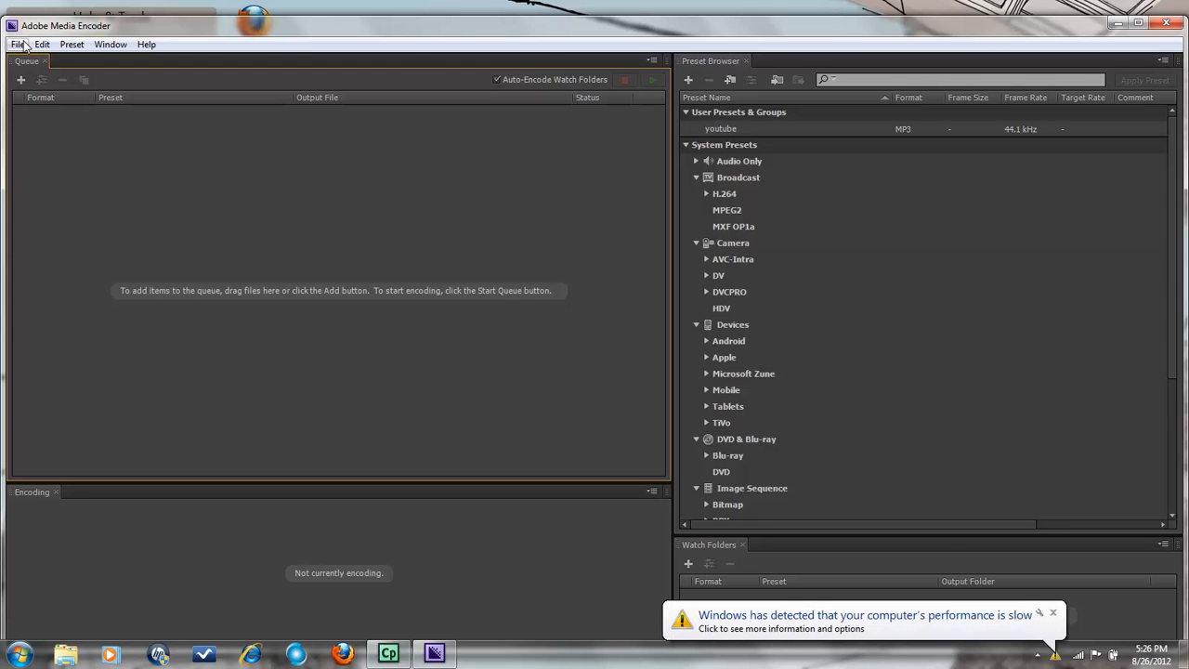
Add the ScreenCapture WMV file as a source so it appears in the queue as Ready.
click(41, 44)
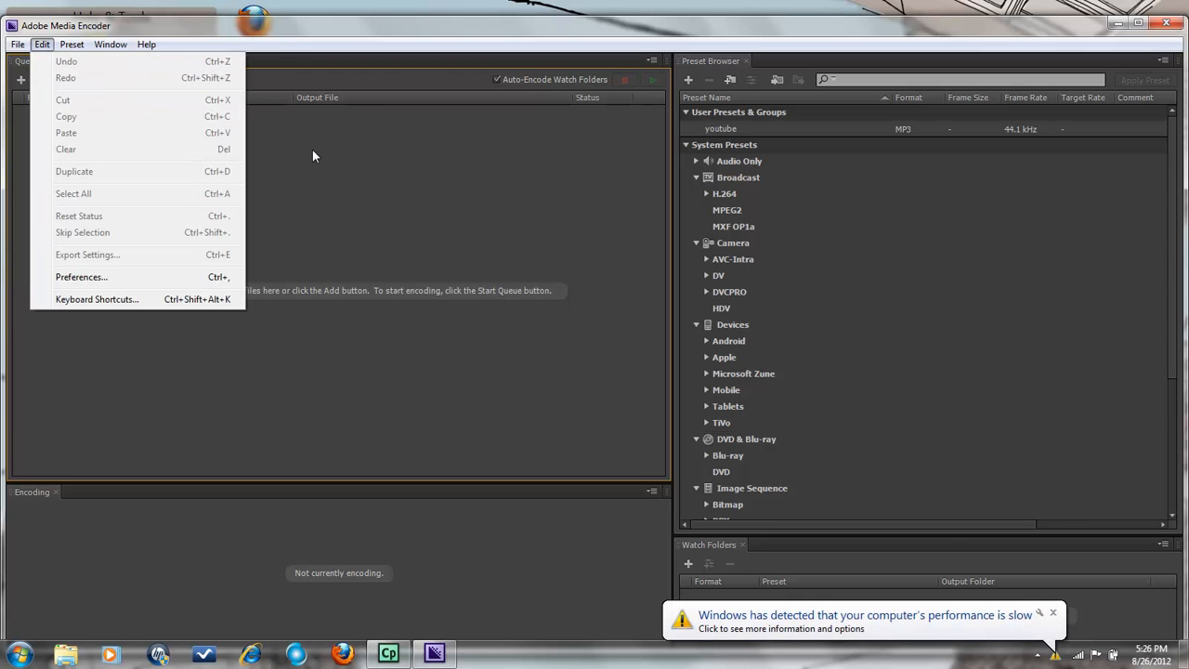
click(189, 212)
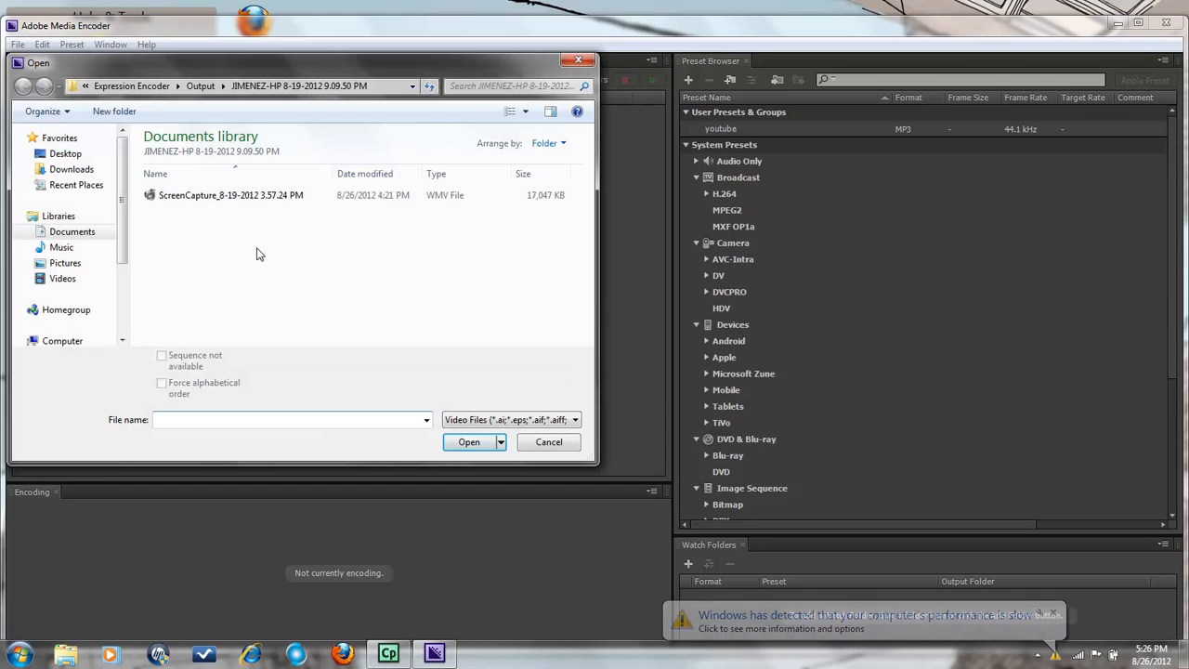
click(230, 195)
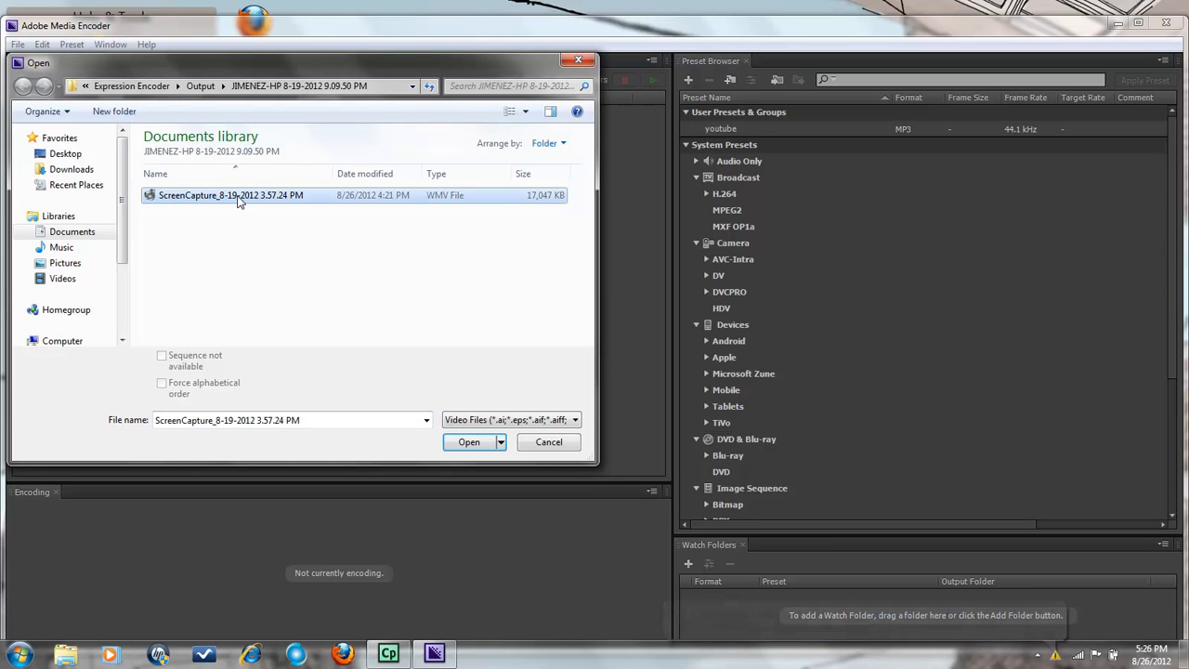
click(468, 442)
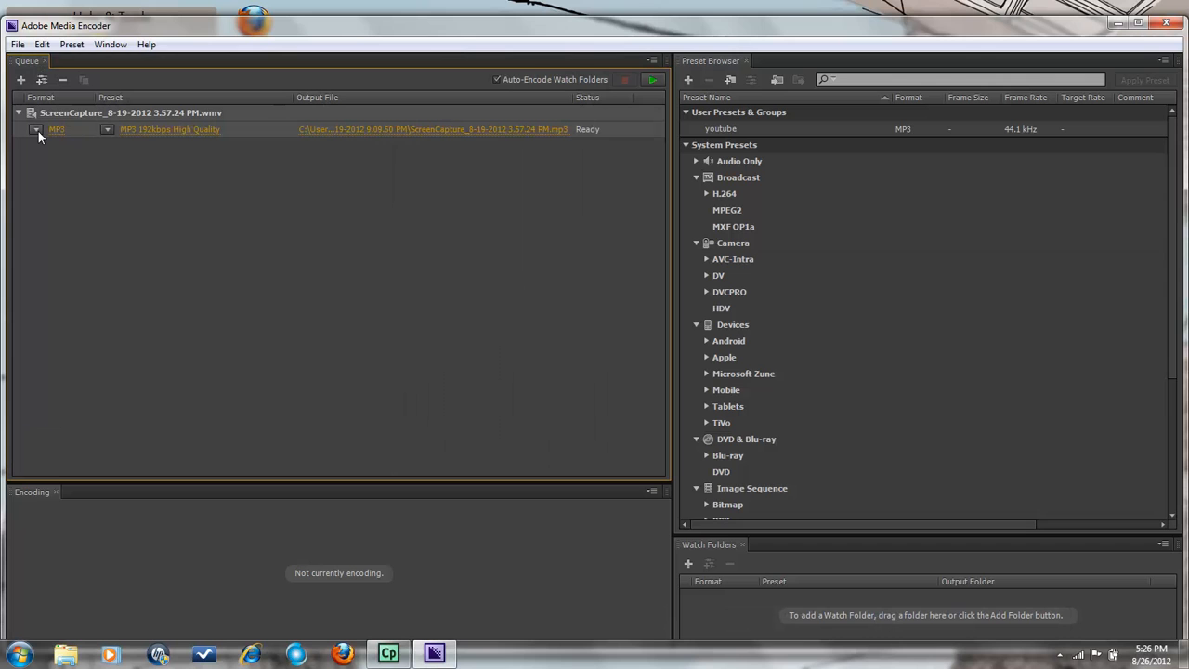
click(55, 130)
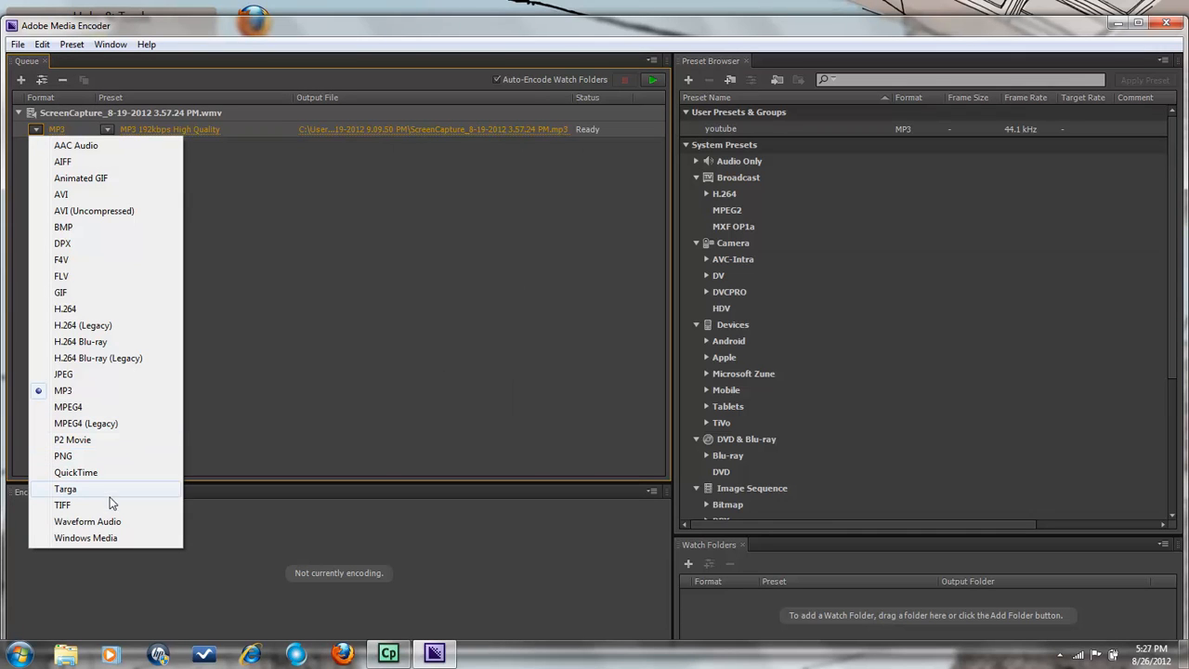
mouse_move(85, 538)
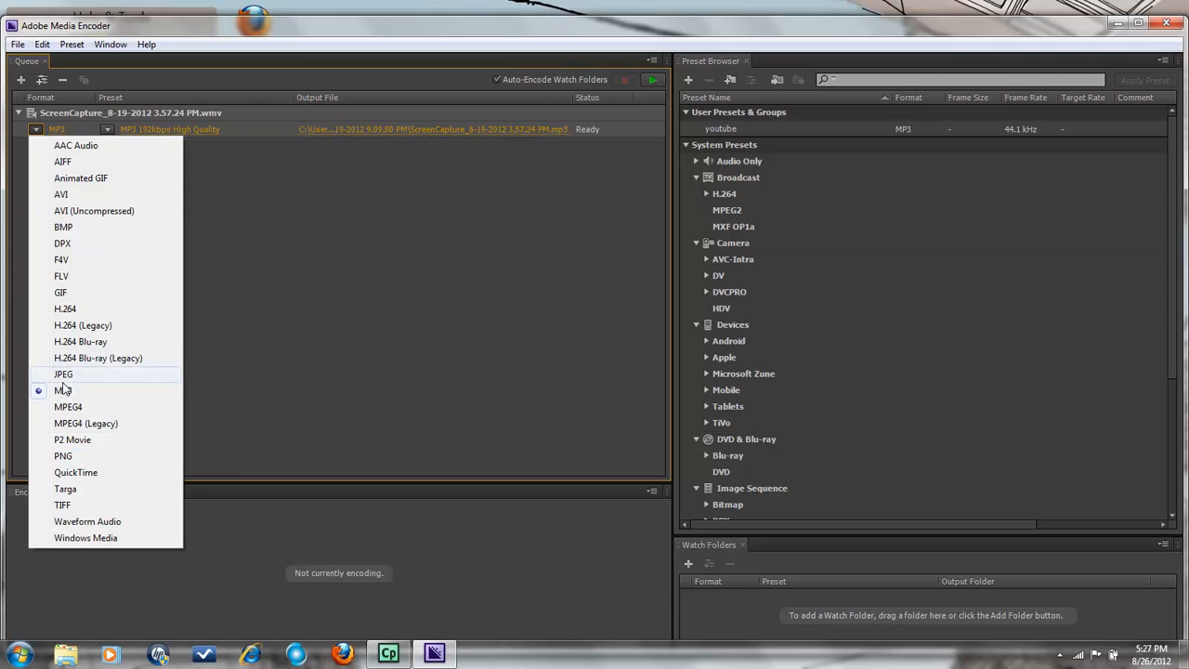
click(107, 130)
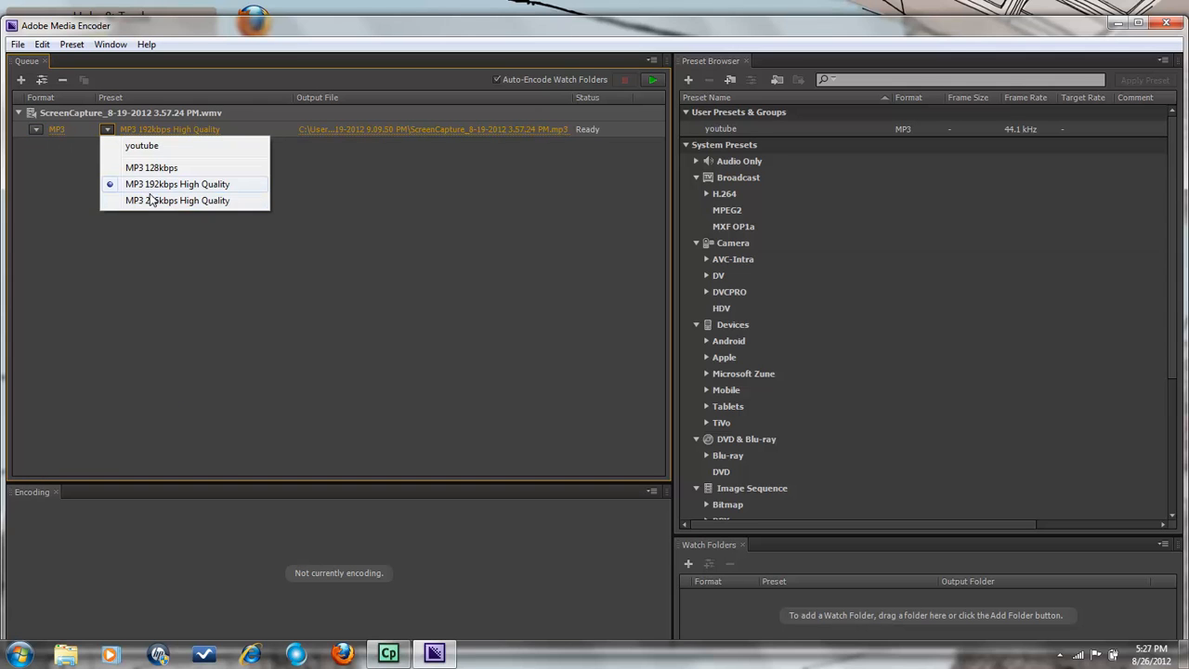
mouse_move(189, 184)
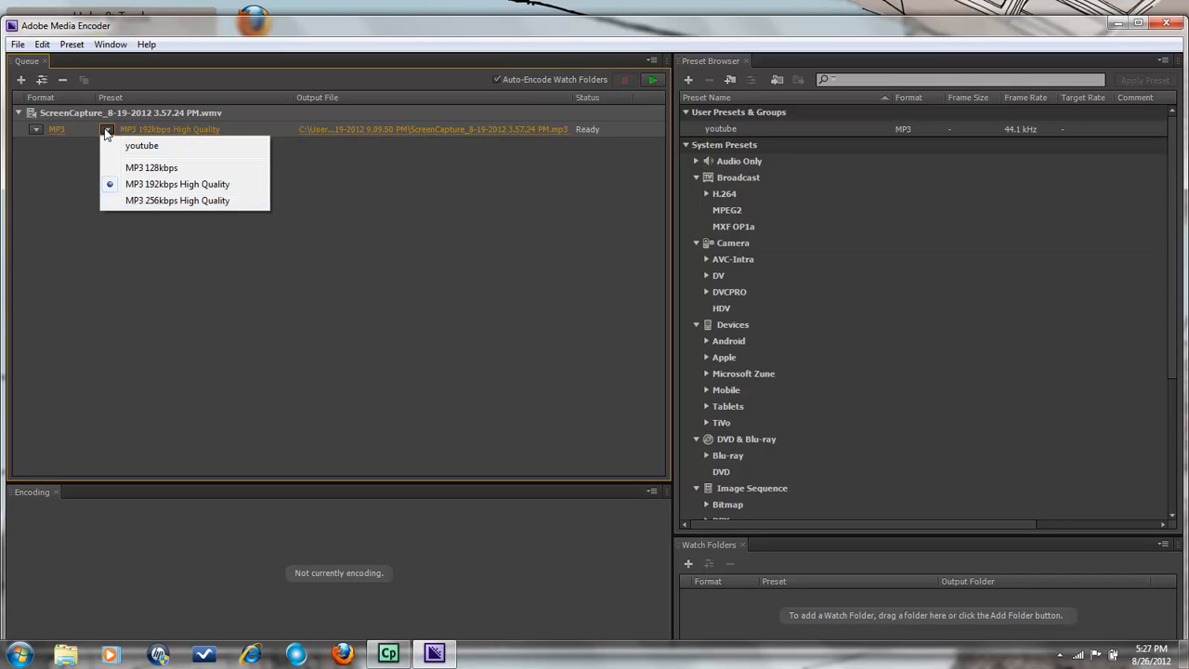
click(176, 184)
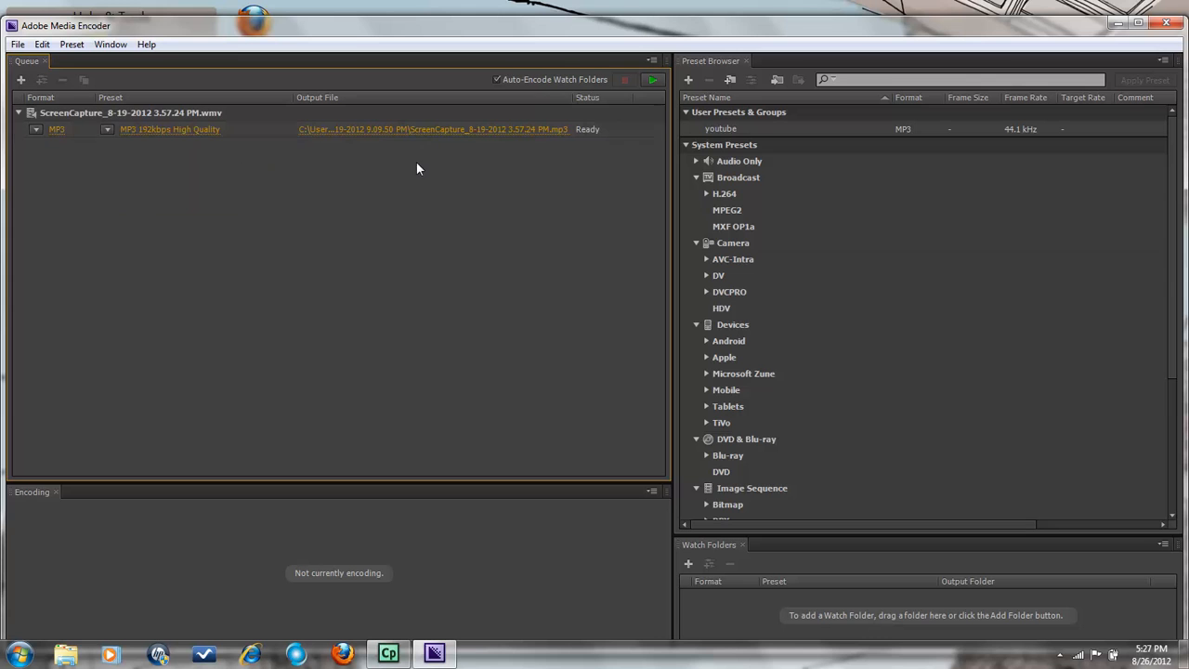
Start the queue so the ScreenCapture WMV begins encoding to MP3.
click(17, 45)
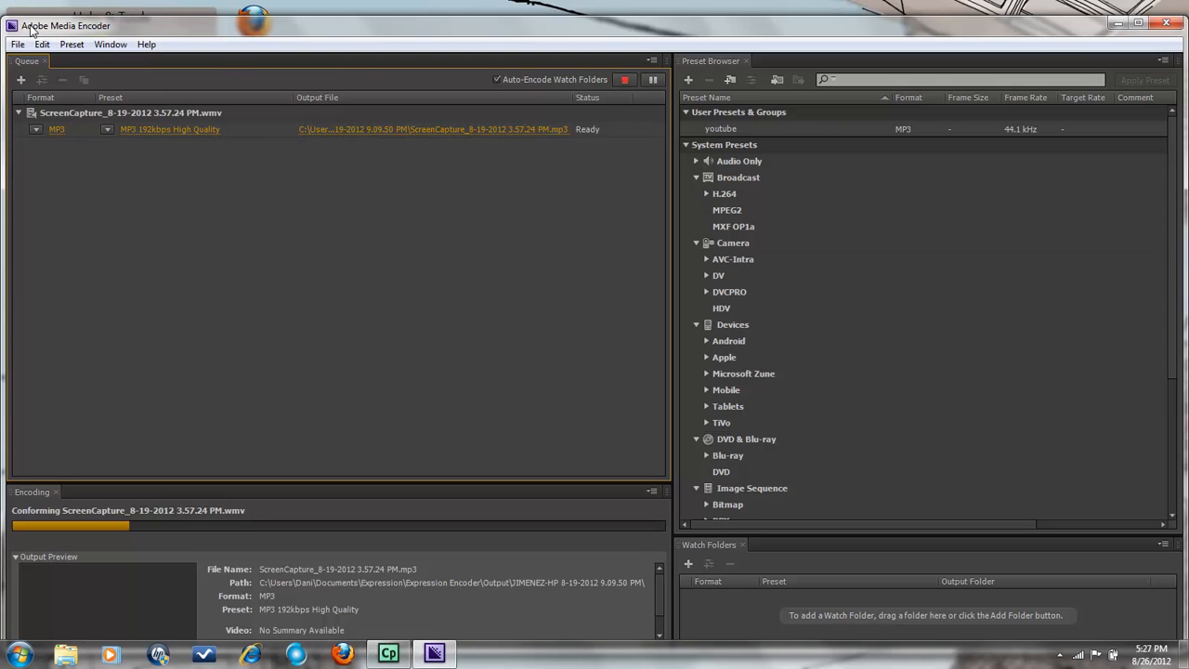
click(17, 44)
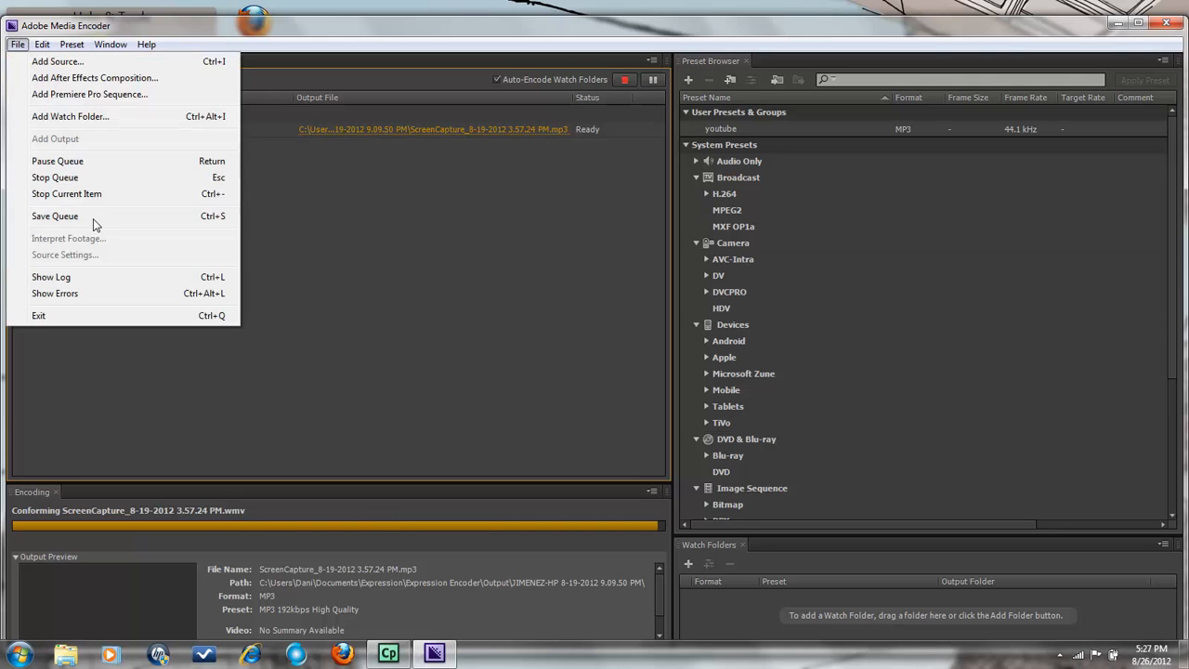